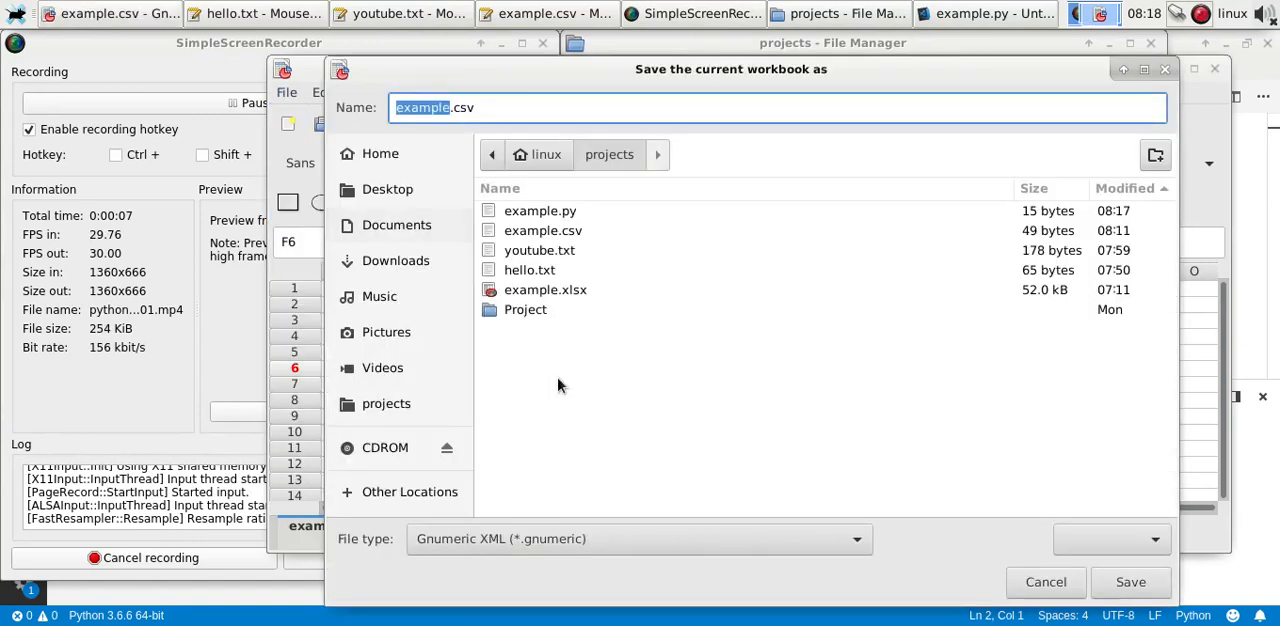
Browse Gnumeric's file-type list for example.csv and pick a save format.
{"action": "left_click", "coordinate": [639, 538]}
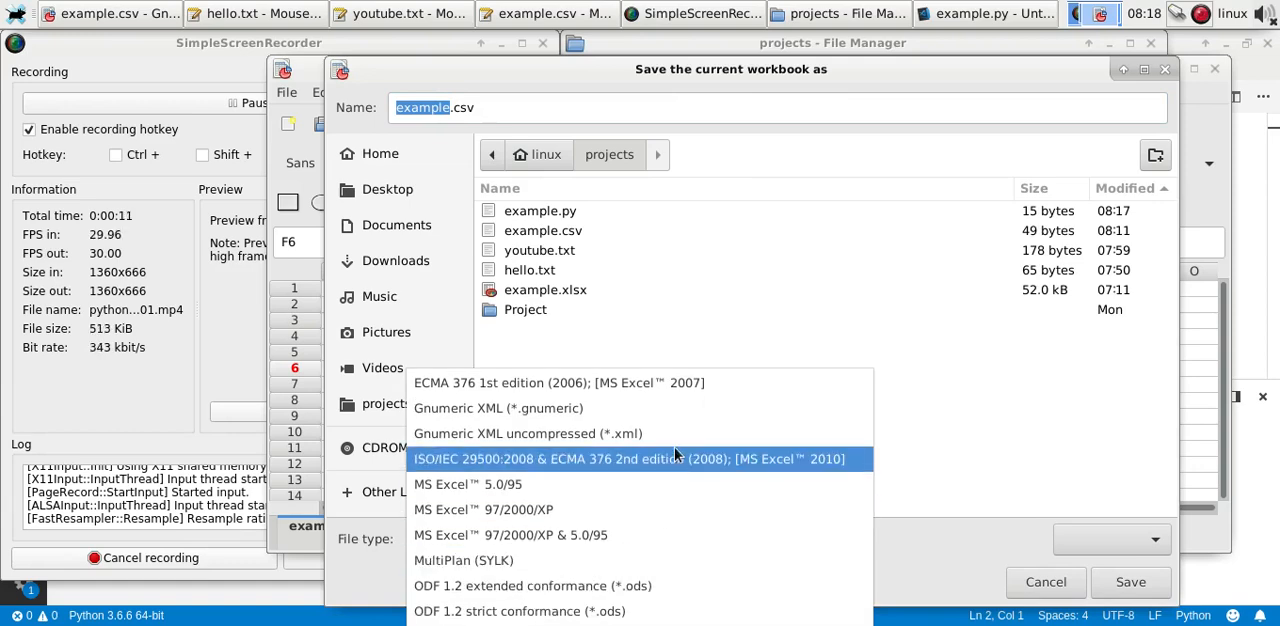
{"action": "left_click", "coordinate": [498, 408]}
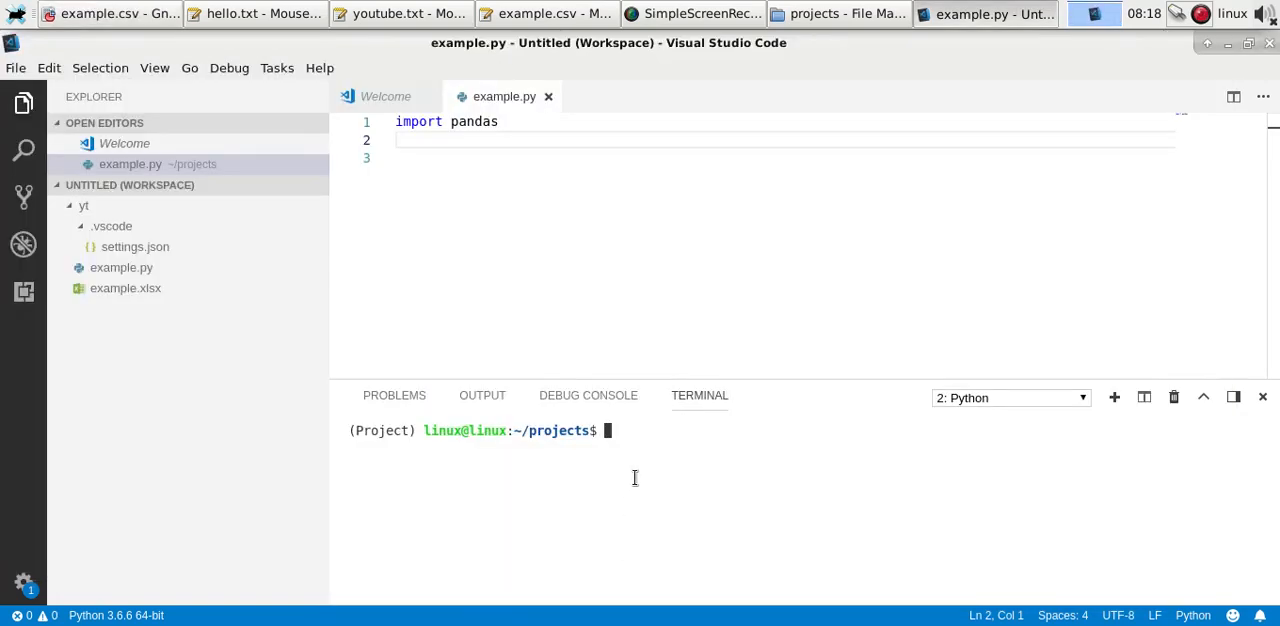
Print example.csv with cat in the terminal, showing name and salary rows.
{"action": "type", "text": "cat example.csv"}
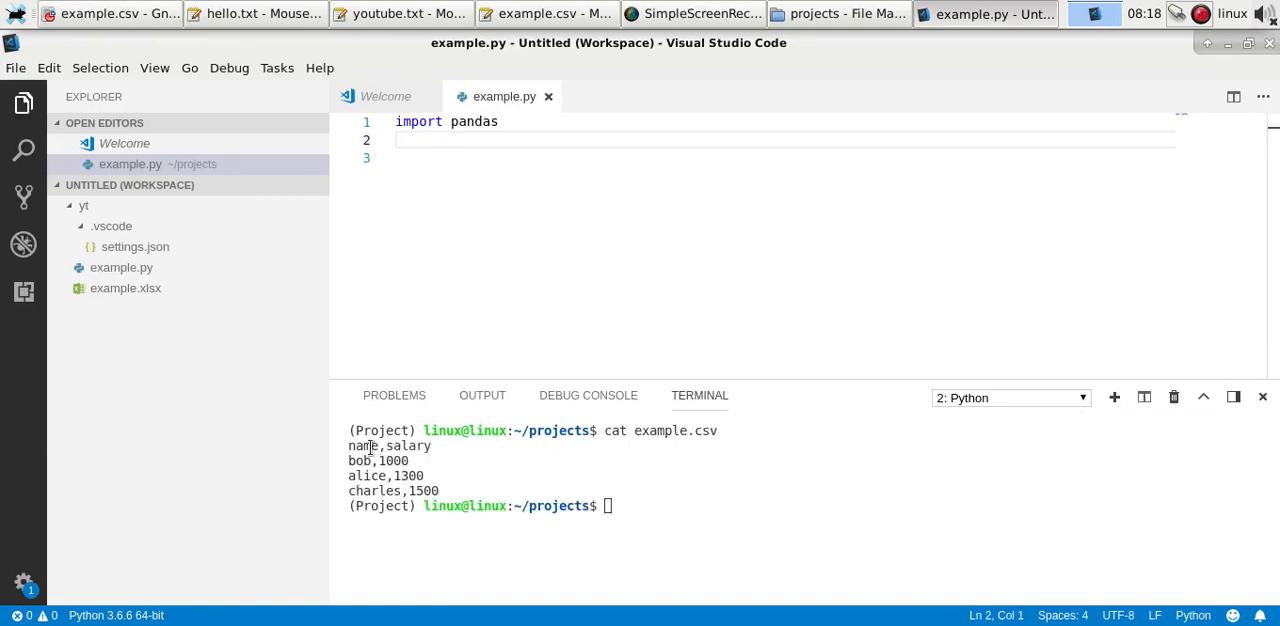
{"action": "left_click_drag", "start_coordinate": [349, 446], "coordinate": [460, 476]}
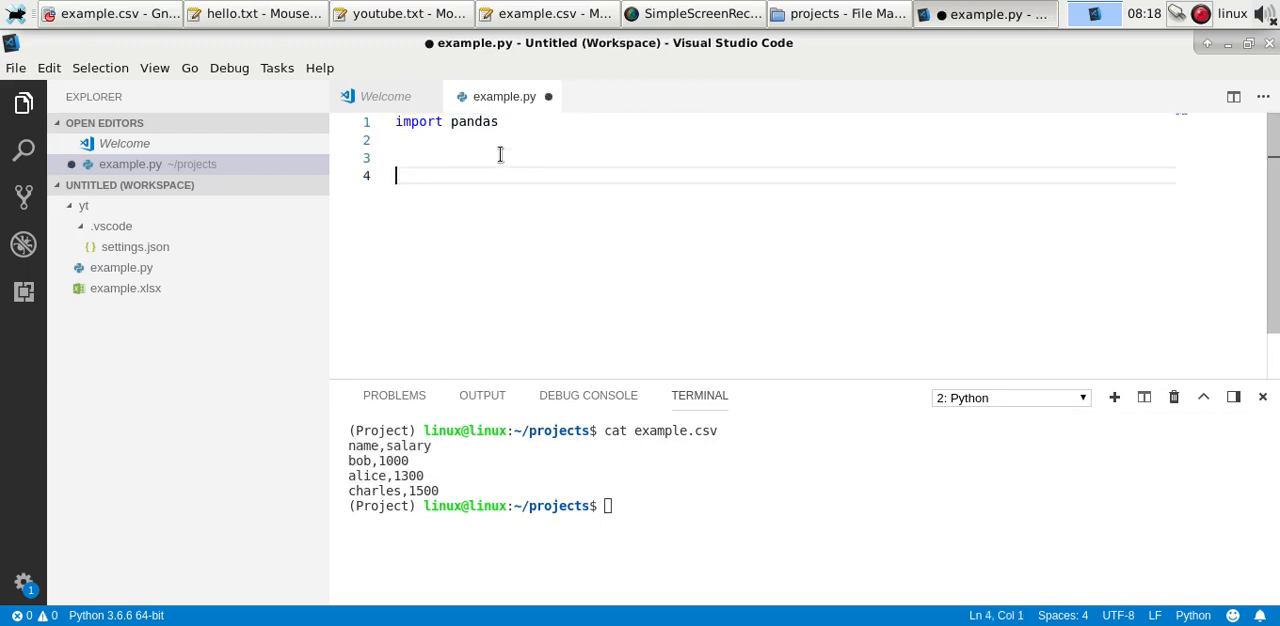
Change the import to pandas as pd and start a pd.read call, dismissing suggestions.
{"action": "double_click", "coordinate": [475, 121]}
{"action": "type", "text": " as pdf"}
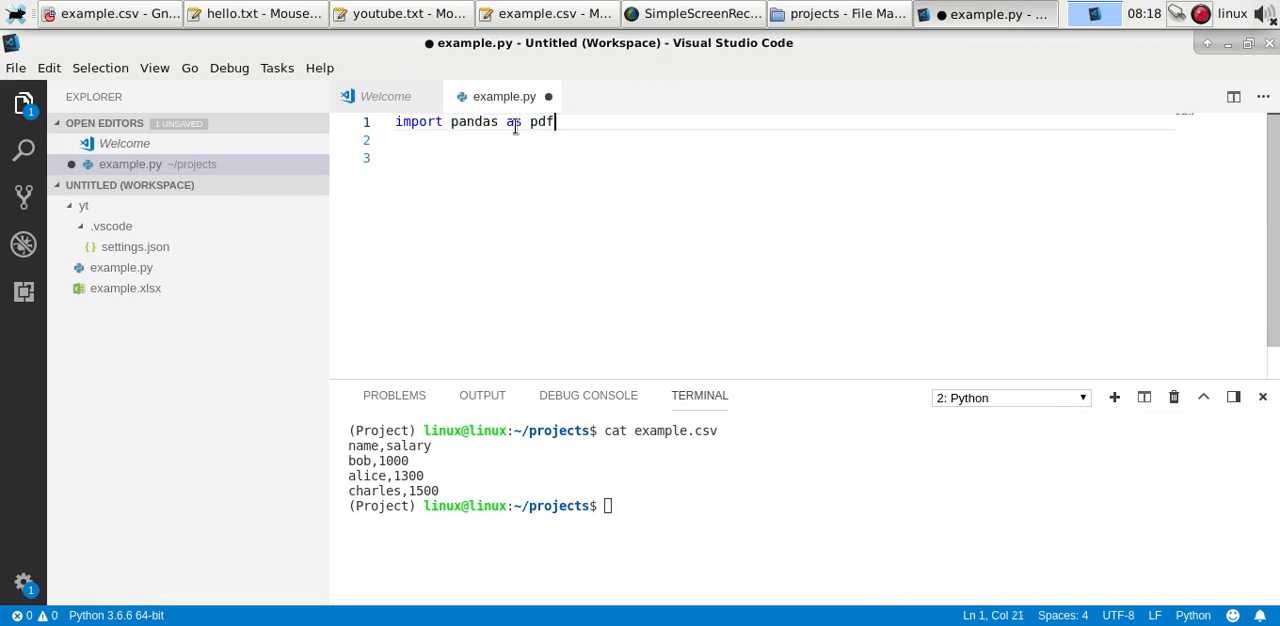
{"action": "type", "text": "pd.r"}
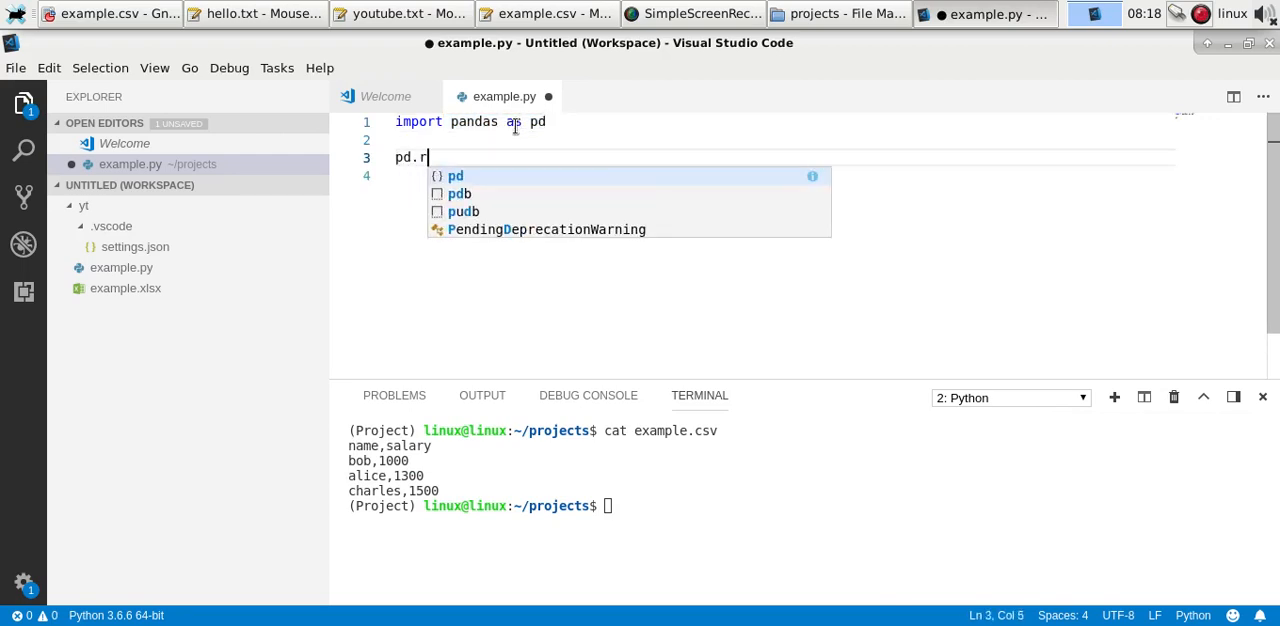
{"action": "type", "text": "ead_excel()"}
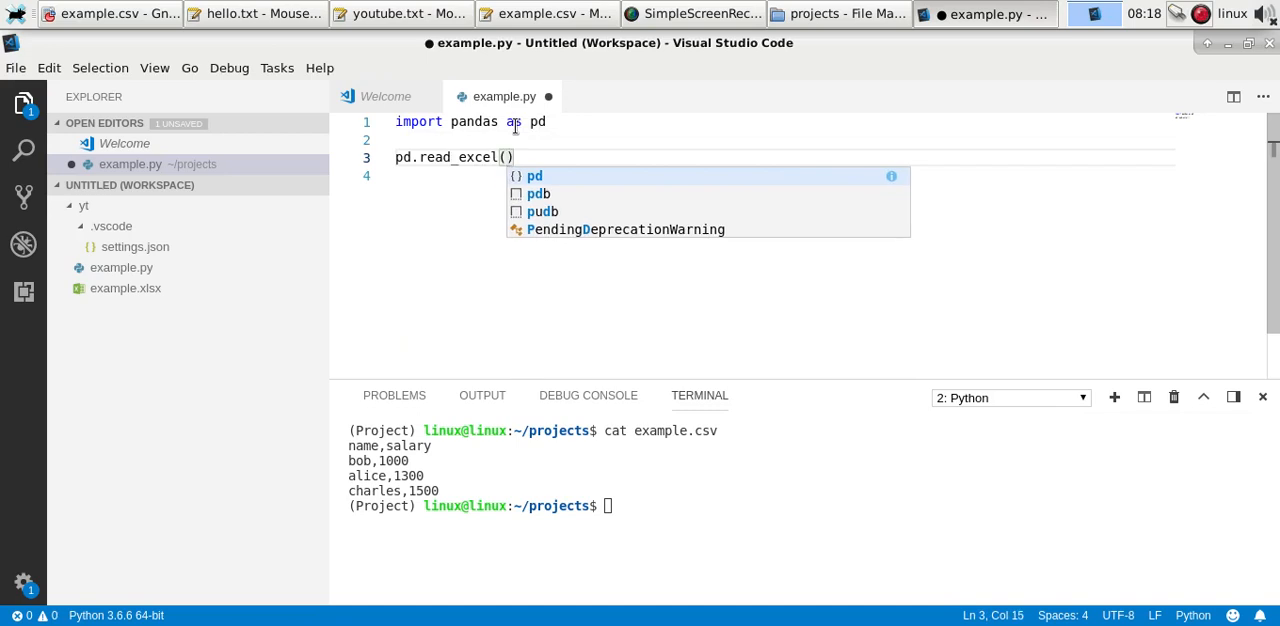
{"action": "key", "text": "Escape"}
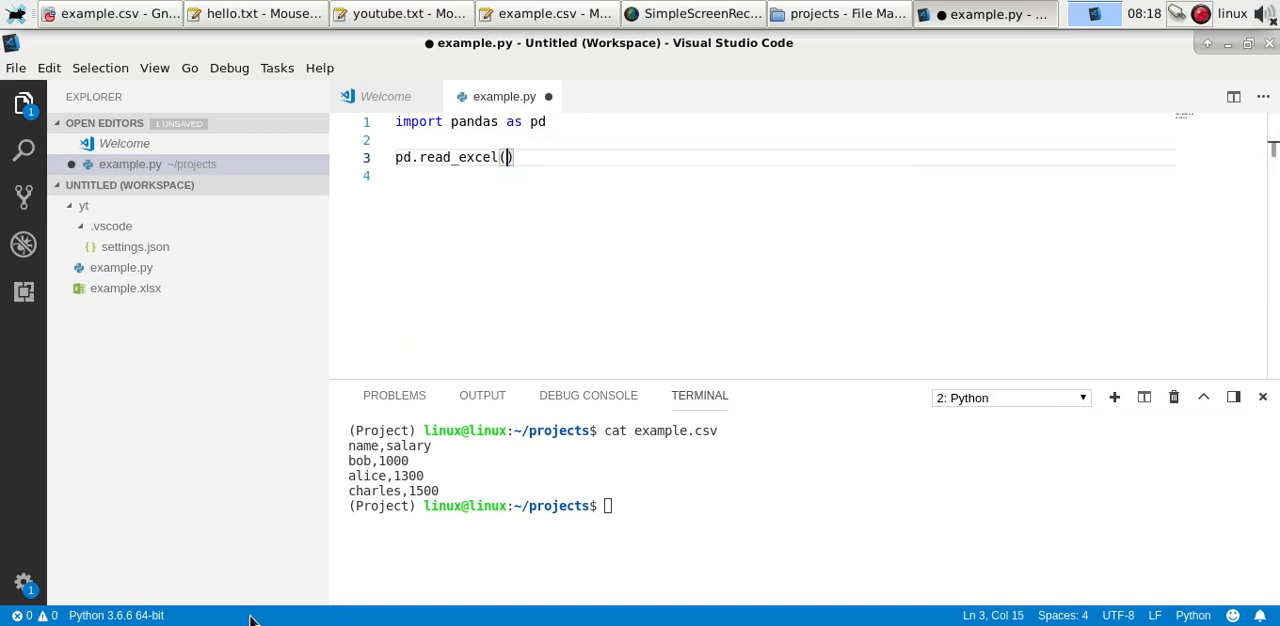
Read 'example.csv' into df with read_csv, add print(df), and run the script.
{"action": "type", "text": "read_csv"}
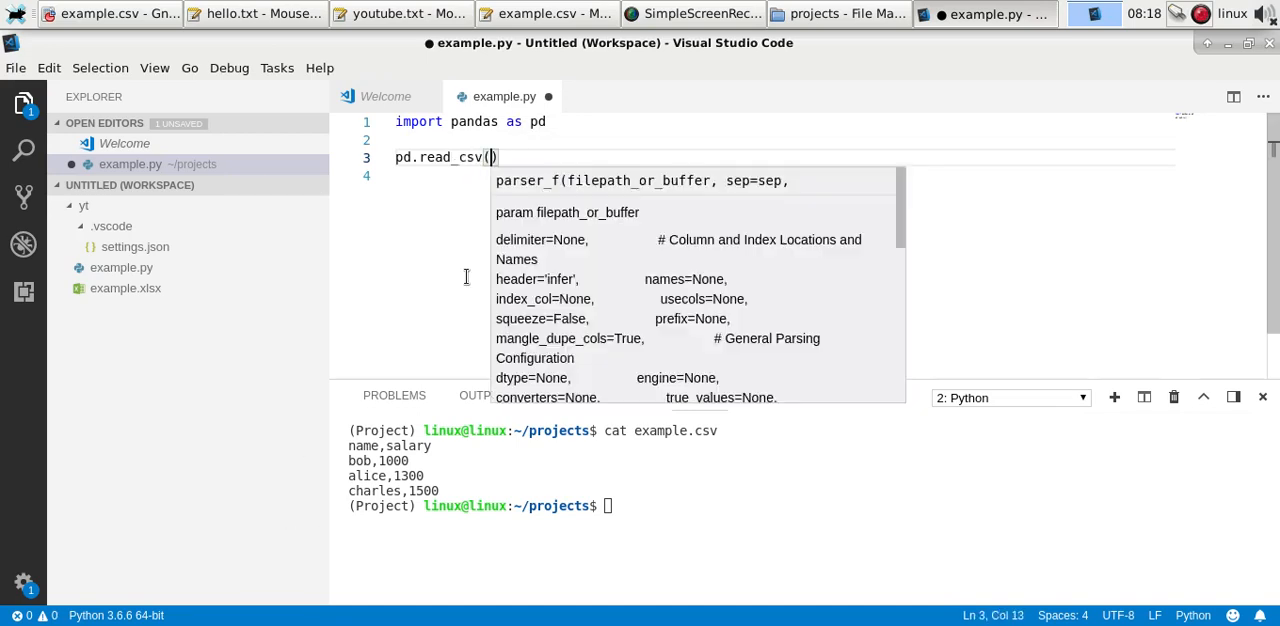
{"action": "type", "text": "'example.csv"}
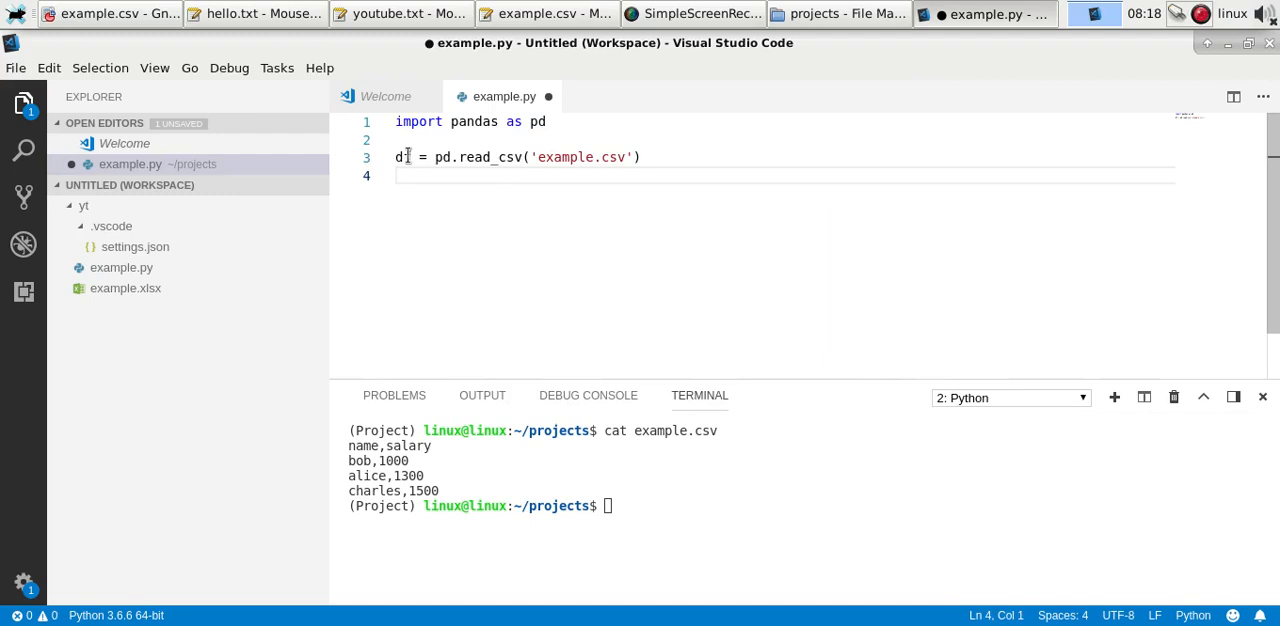
{"action": "type", "text": "print(df)"}
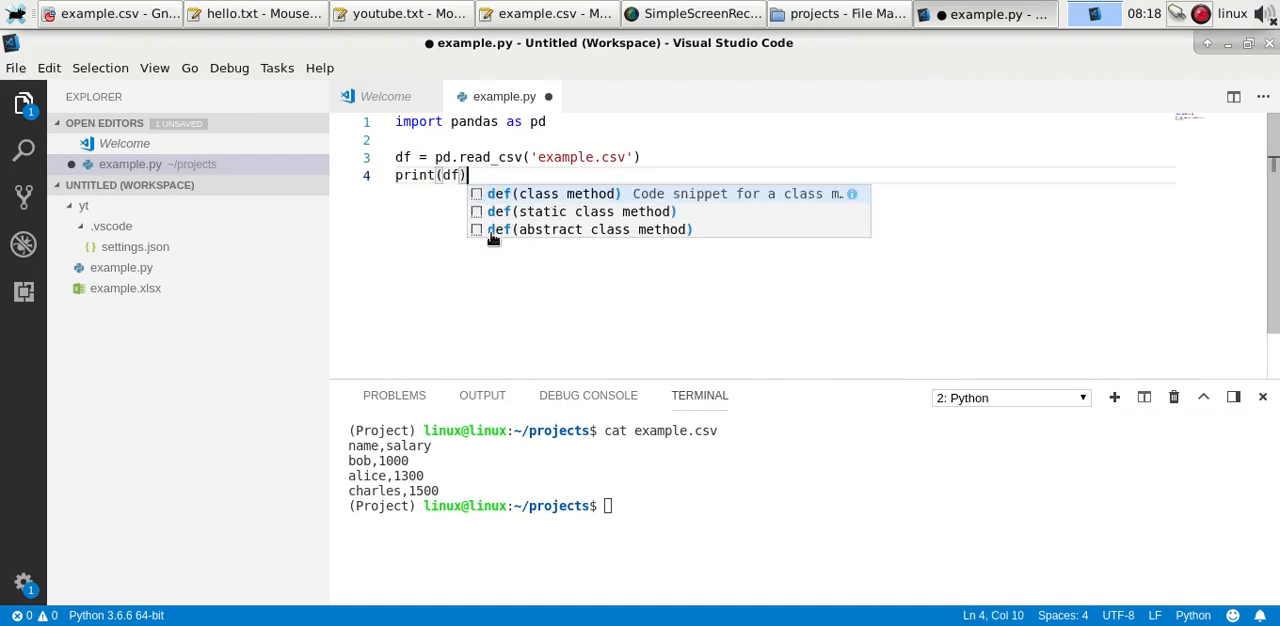
{"action": "left_click", "coordinate": [560, 193]}
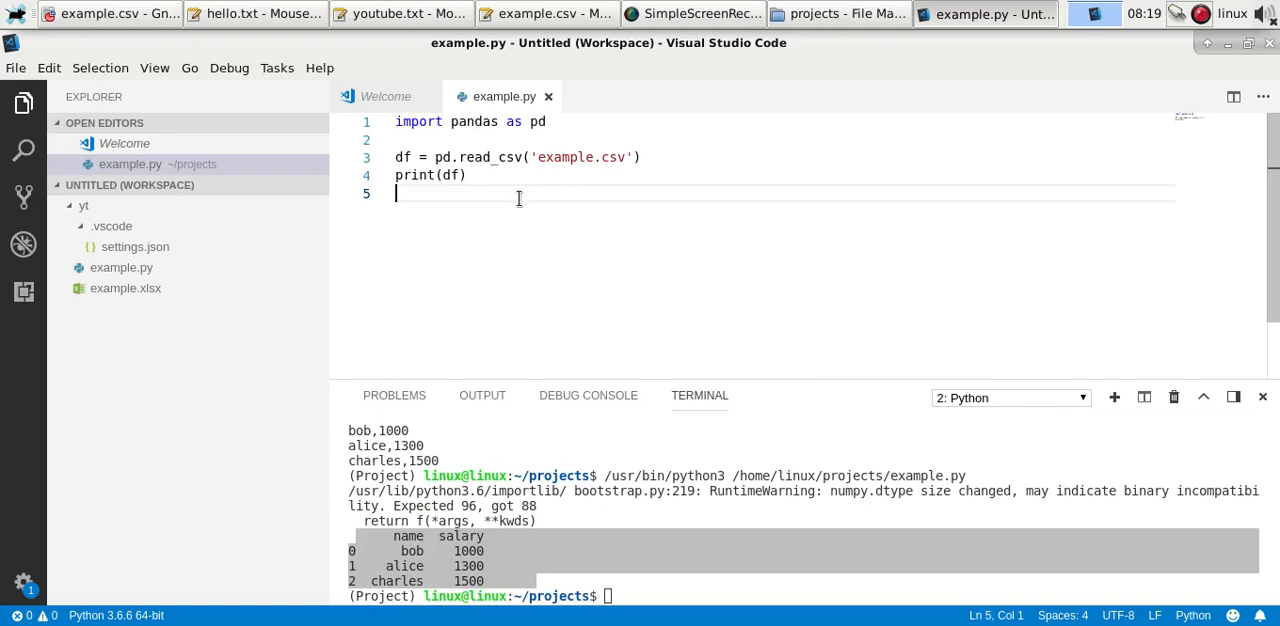
Change the print to df['name'] and rerun, listing bob, alice and charles.
{"action": "type", "text": "[]"}
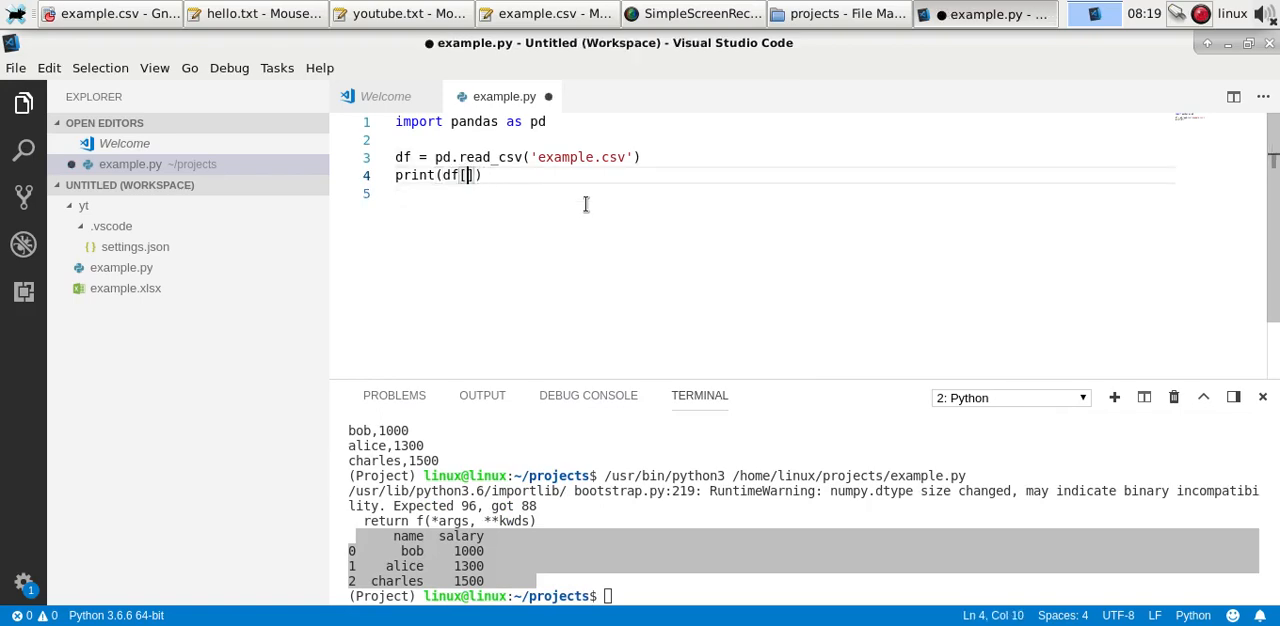
{"action": "type", "text": "'name'"}
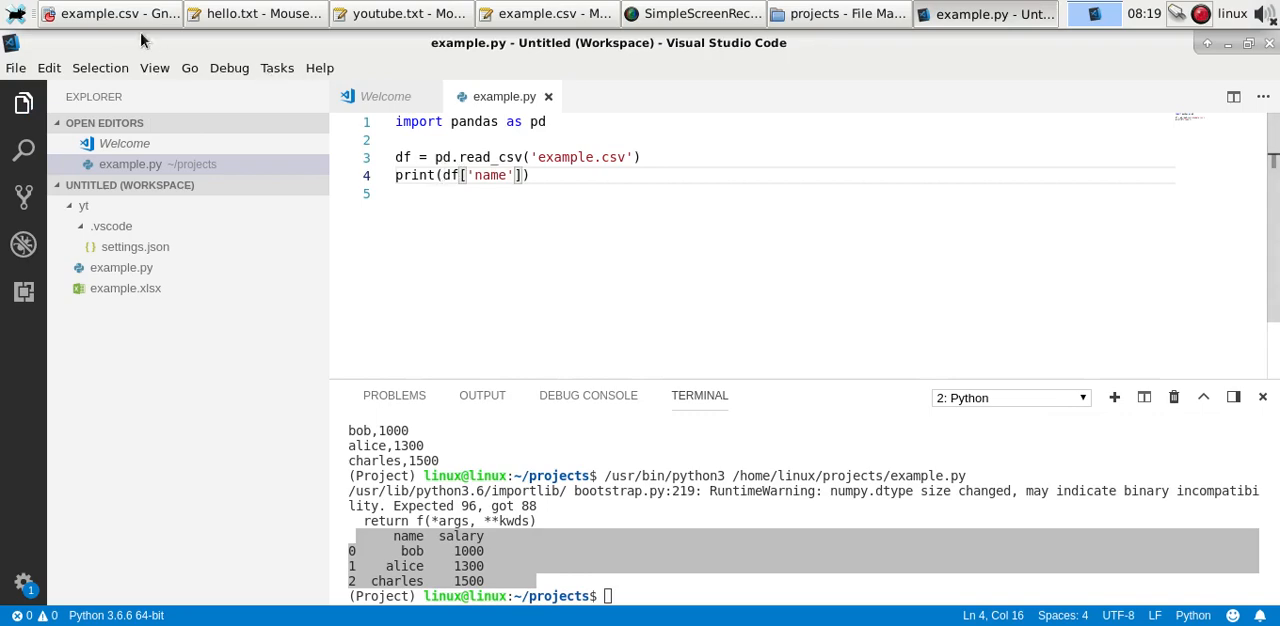
{"action": "left_click", "coordinate": [110, 13]}
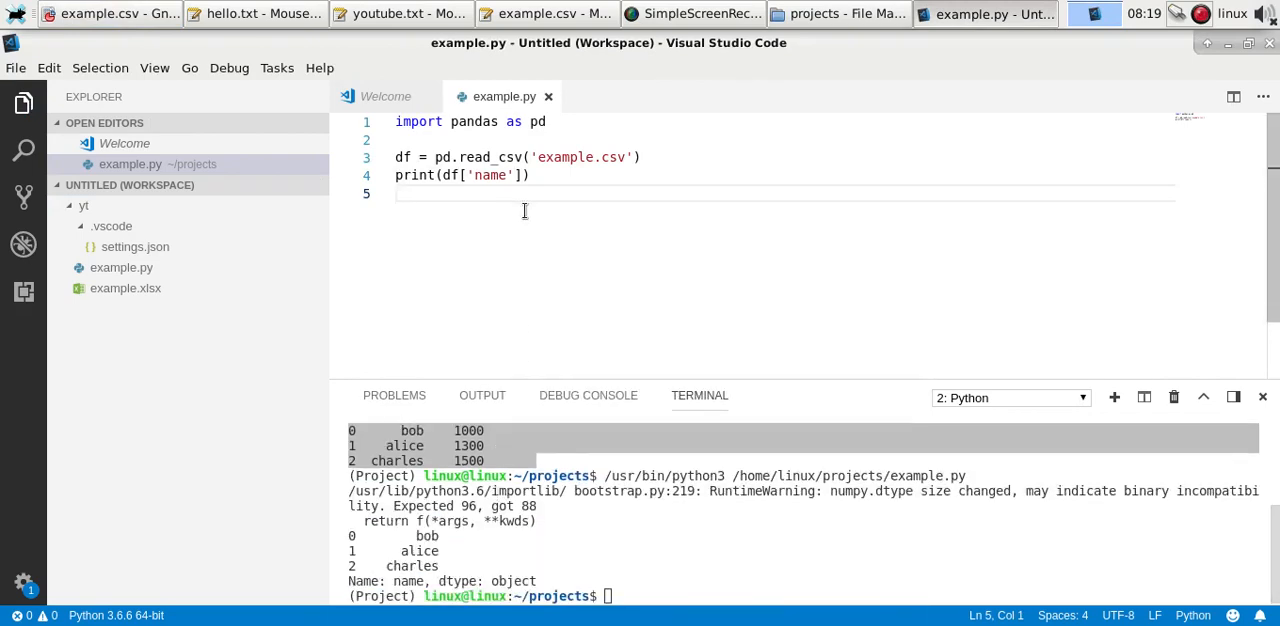
Index the name column with [0] to print bob, then show example.csv in Gnumeric.
{"action": "type", "text": "[0]"}
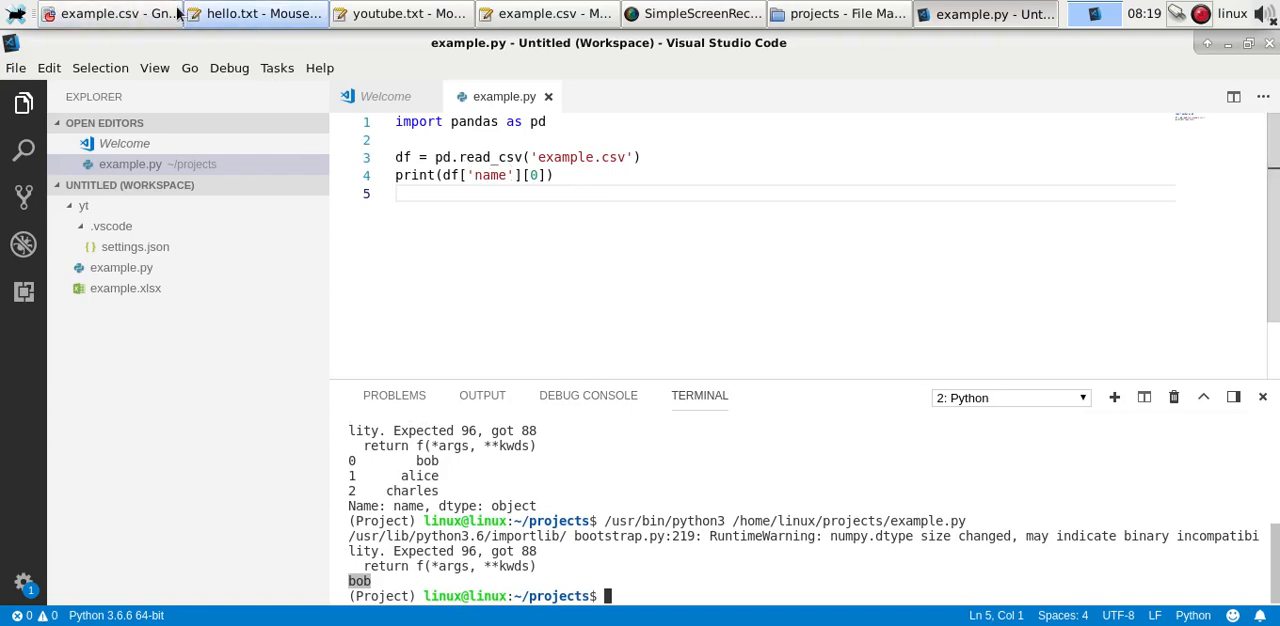
{"action": "left_click", "coordinate": [109, 13]}
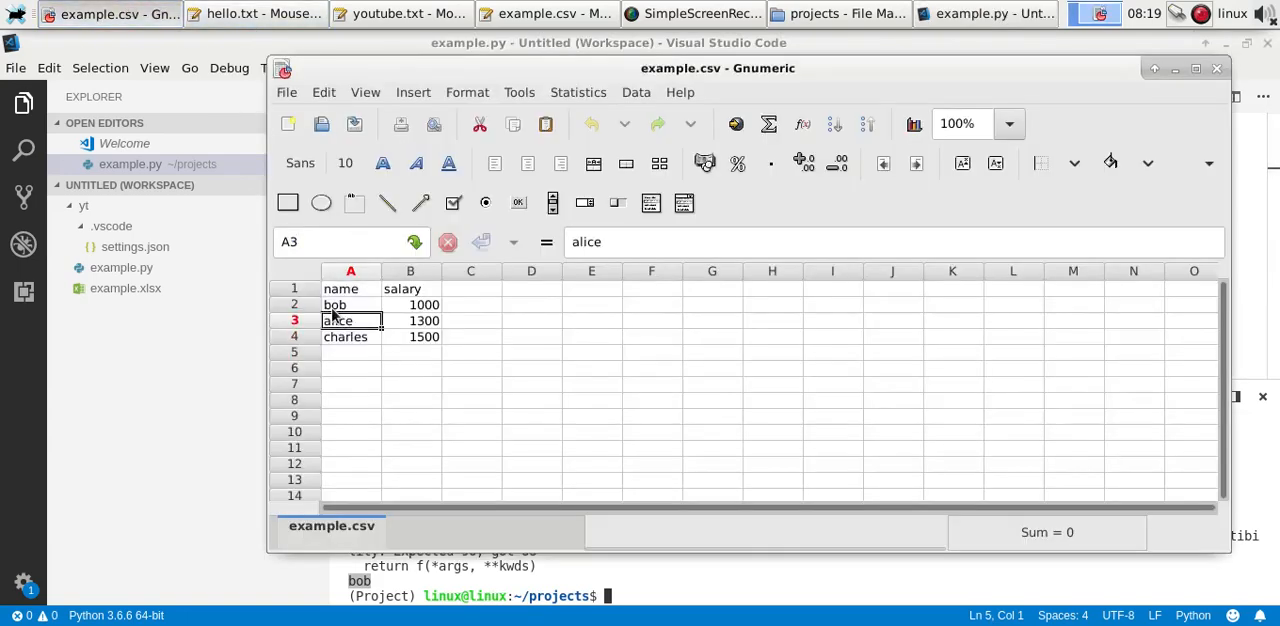
Change the print line to df['salary'][0], then bring Gnumeric's example.csv forward.
{"action": "left_click", "coordinate": [985, 13]}
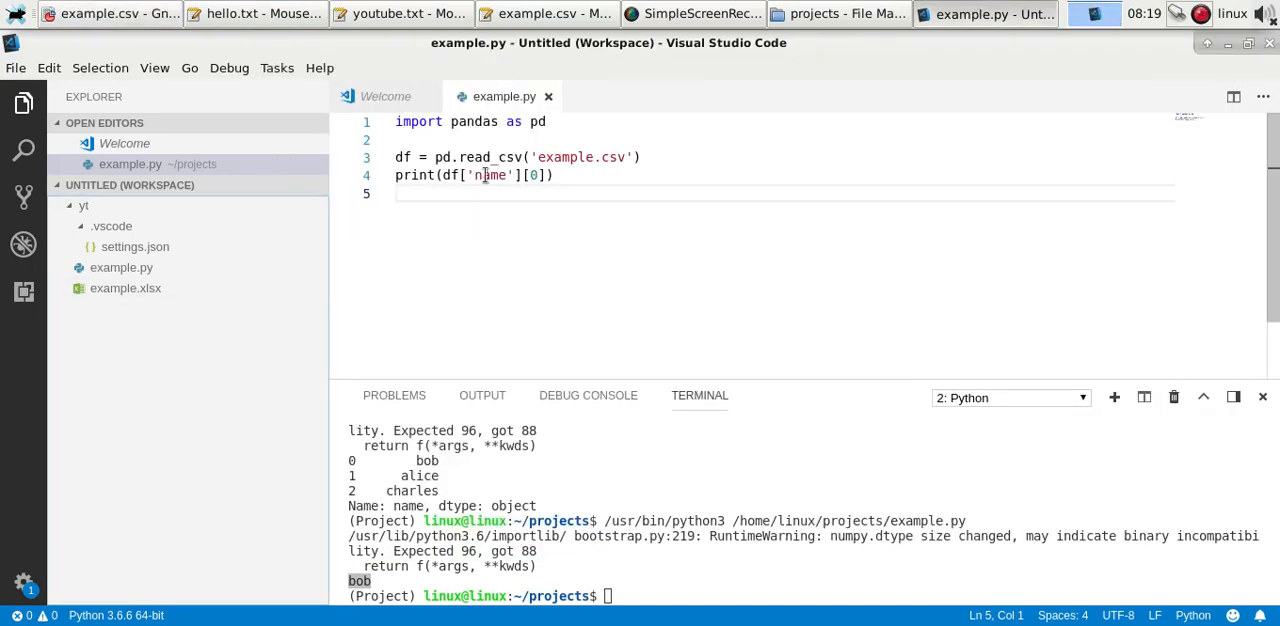
{"action": "type", "text": "salary"}
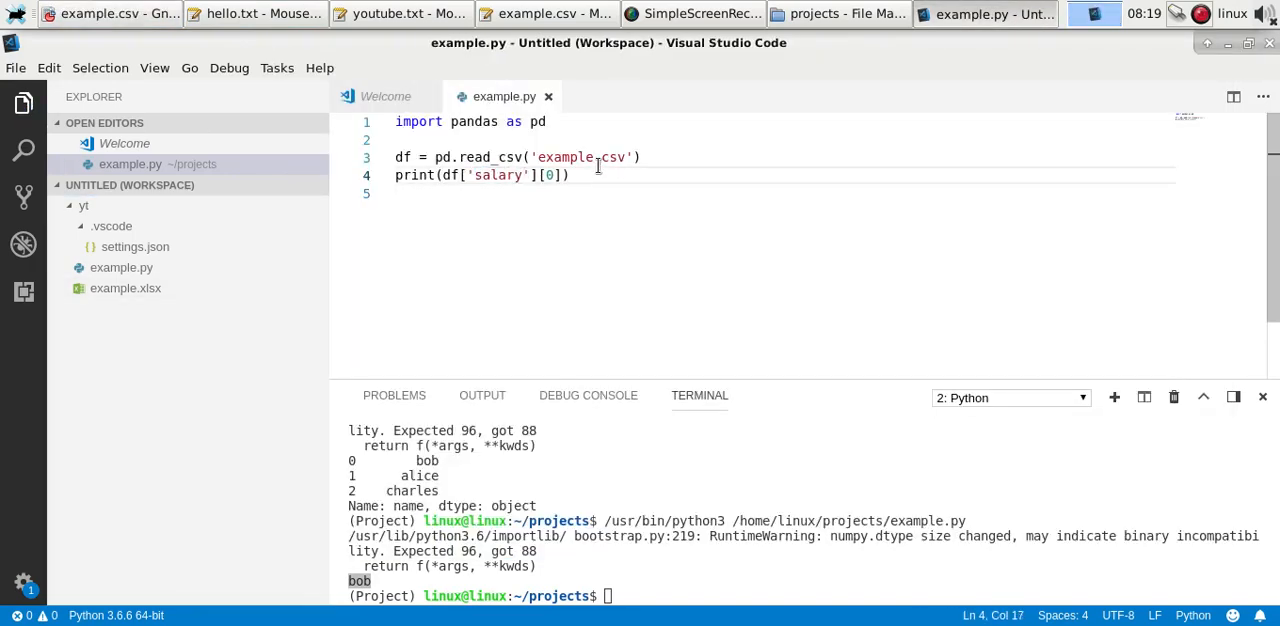
{"action": "left_click", "coordinate": [110, 13]}
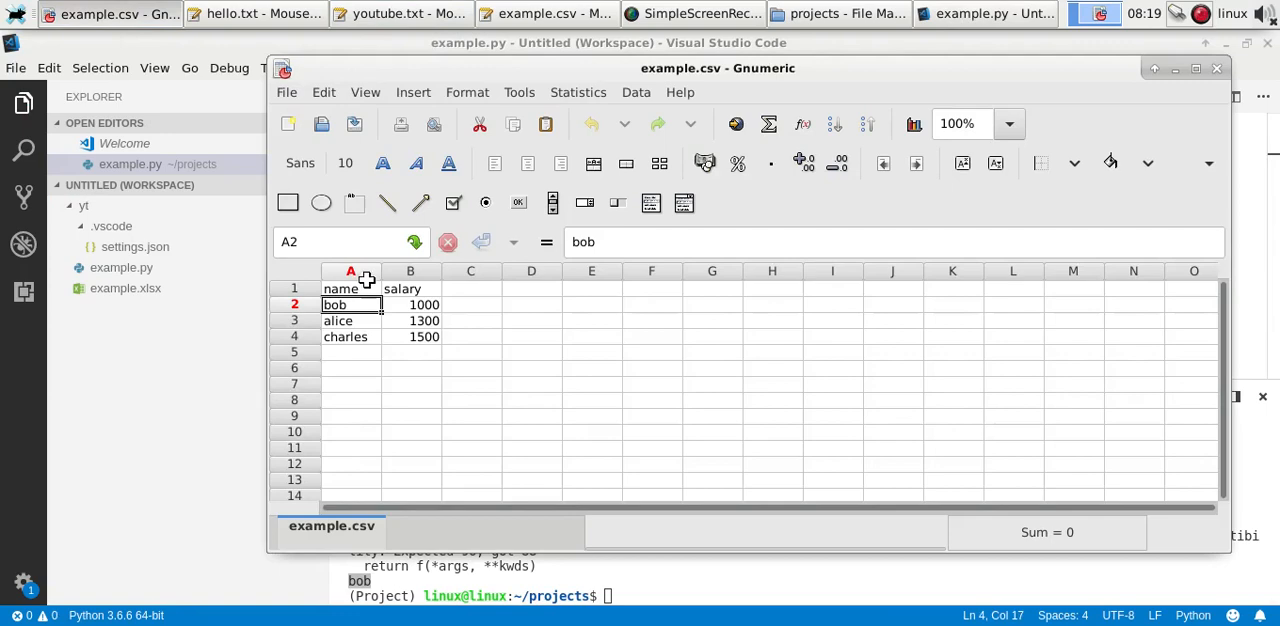